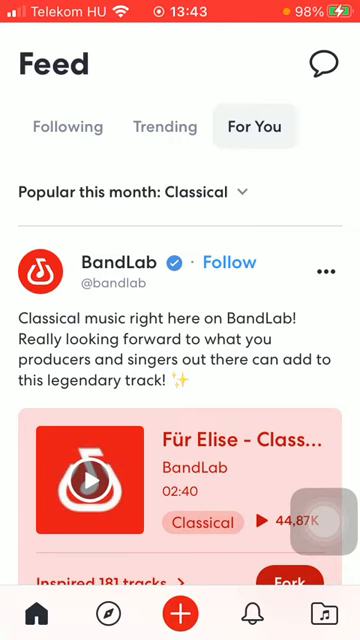
# Step: Go from the feed through Library to your own profile page, still named Xy
pyautogui.click(324, 614)
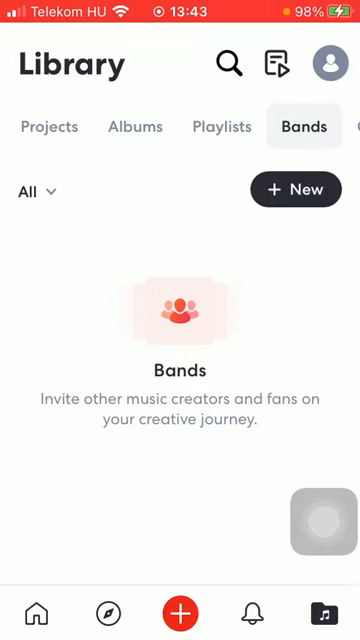
pyautogui.click(329, 63)
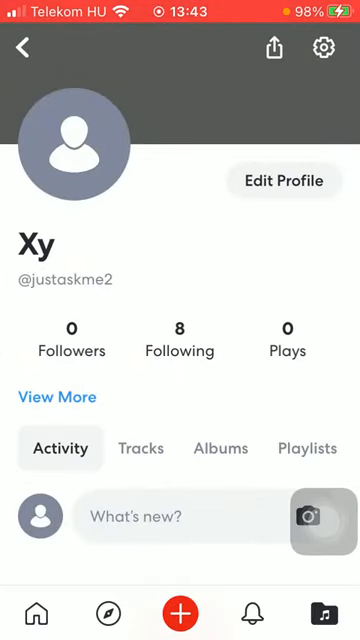
# Step: Open Edit Profile and start a new profile photo, reaching the gallery permission prompt, then go back
pyautogui.click(284, 181)
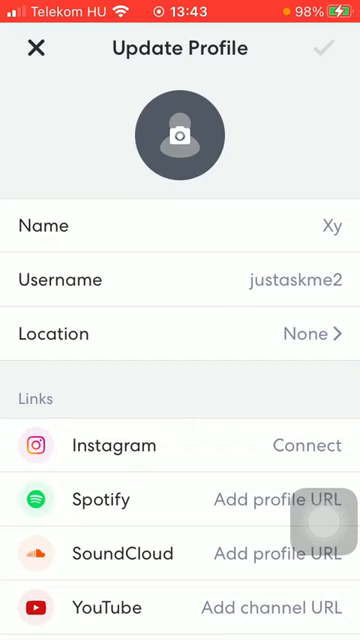
pyautogui.click(180, 135)
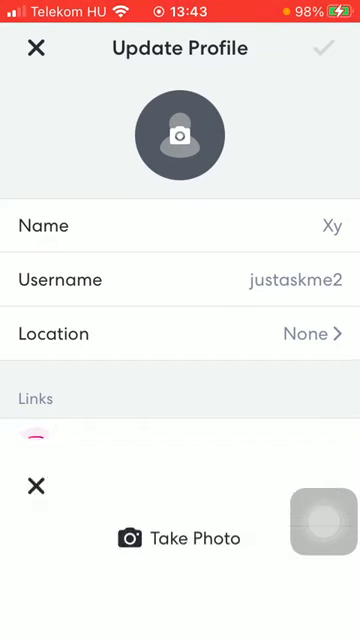
pyautogui.click(179, 537)
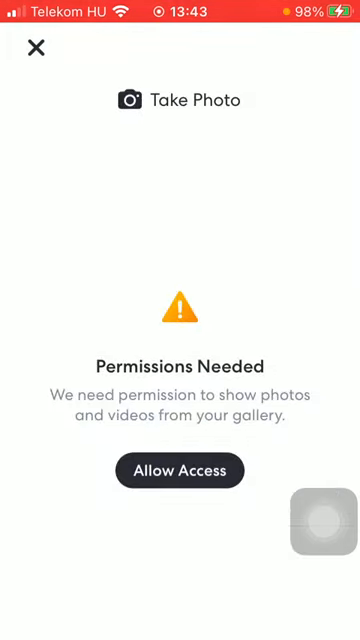
pyautogui.click(36, 48)
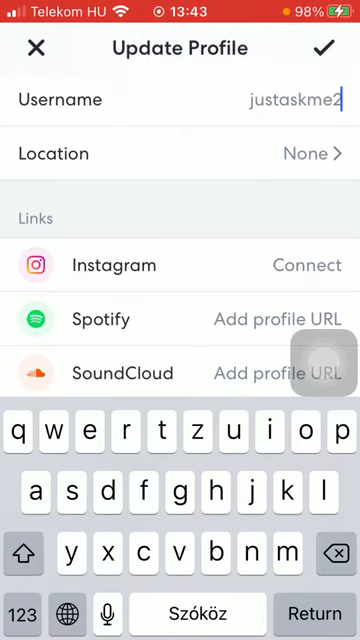
# Step: Open the Location city search and back out without choosing a city
pyautogui.click(27, 614)
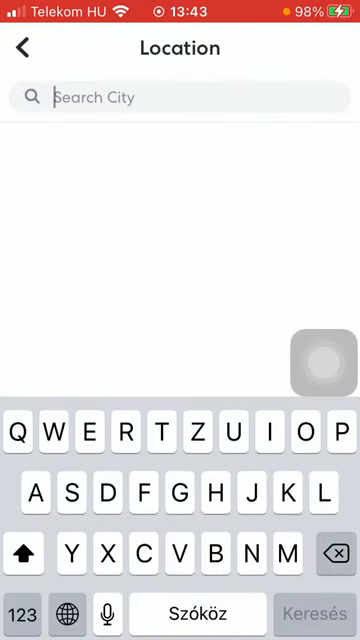
pyautogui.click(25, 47)
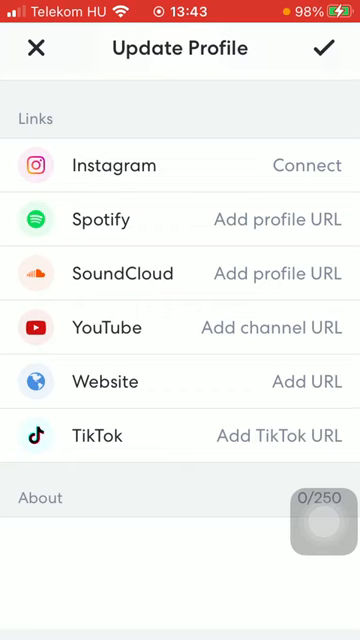
# Step: Scroll to Talents and Favorite genres for Other, Rock, Hip Hop, R&B, Classical, then back up
pyautogui.scroll(-3)
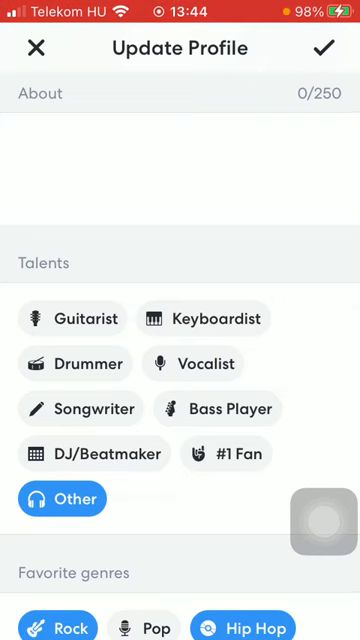
pyautogui.scroll(-3)
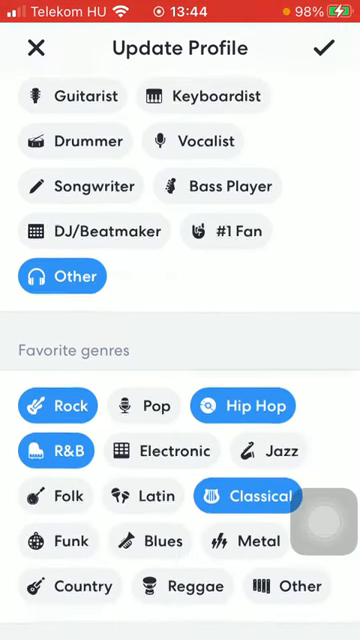
pyautogui.scroll(3)
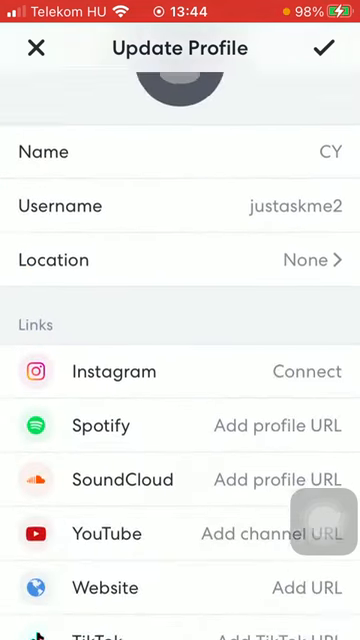
pyautogui.scroll(3)
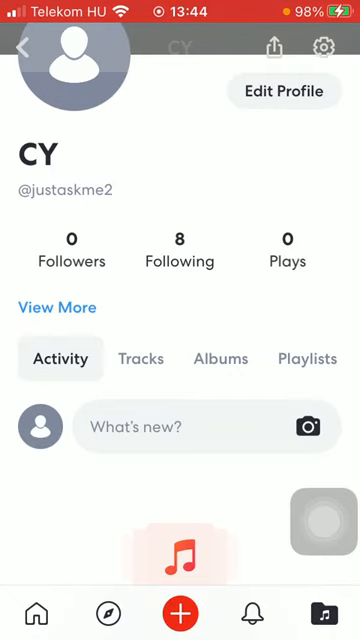
# Step: Scroll through the saved profile page, which shows no activity yet, with name CY and username justaskme2
pyautogui.scroll(3)
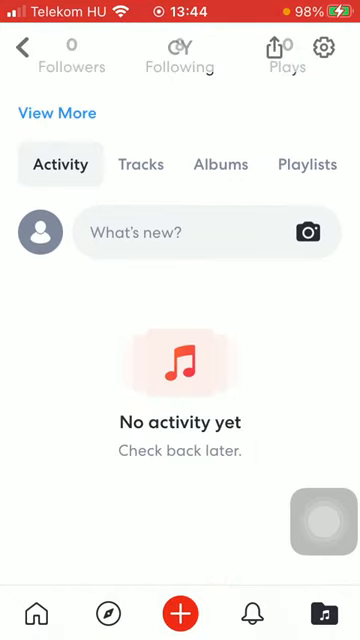
pyautogui.scroll(-3)
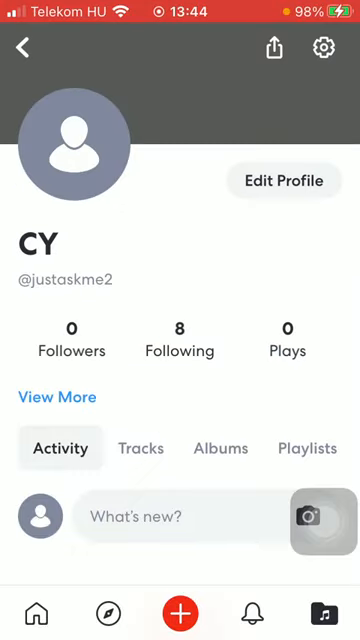